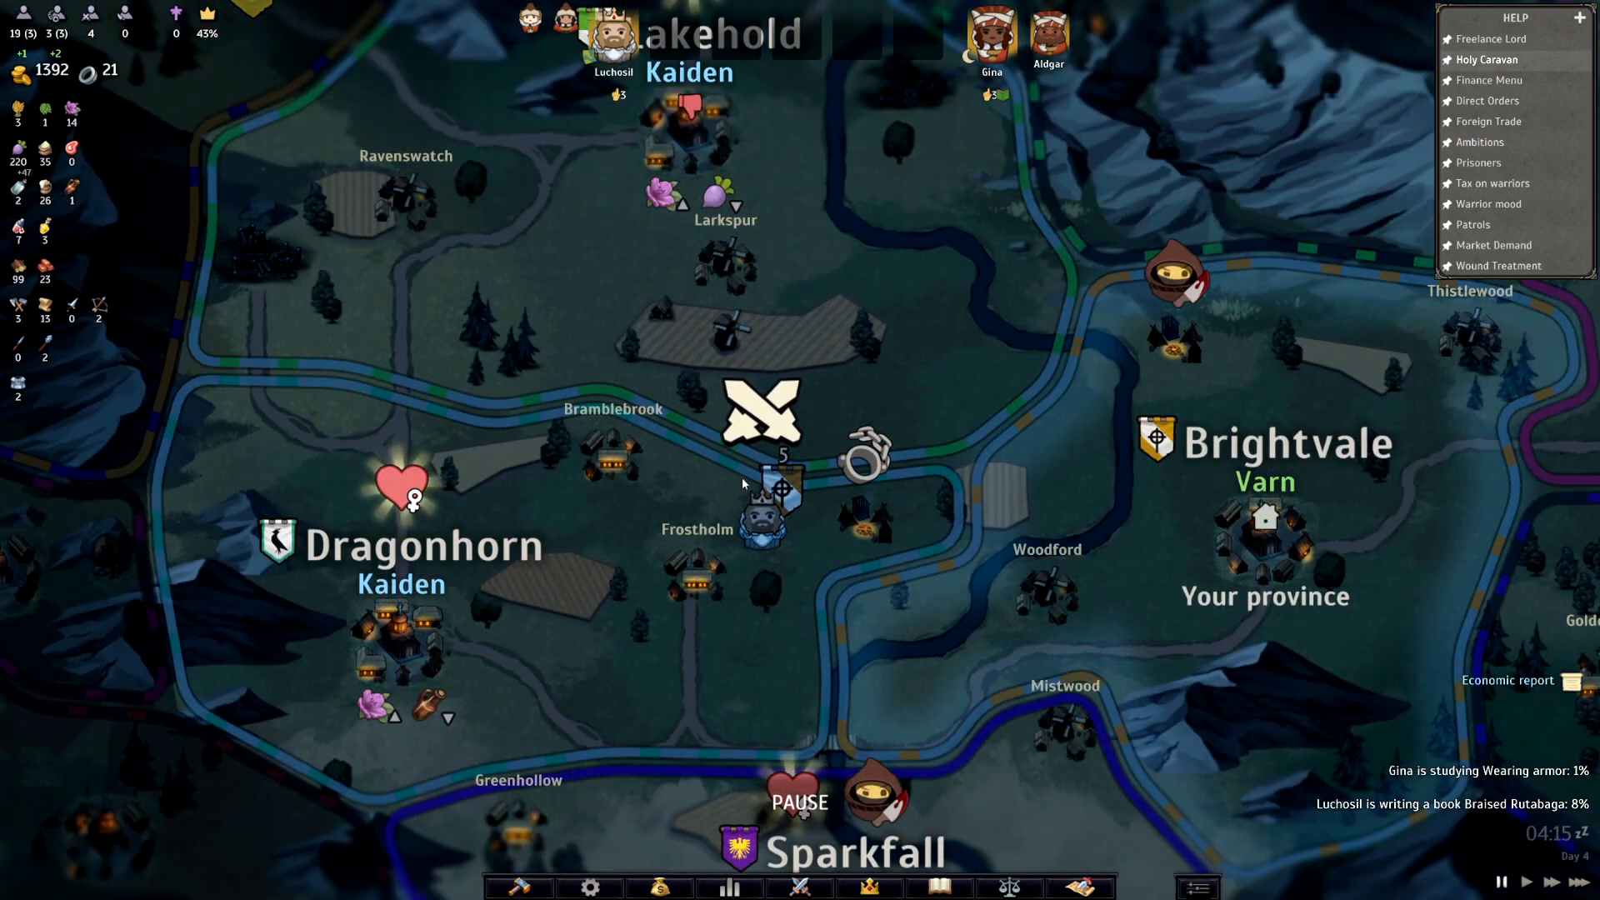
Zoom the map and open the battle marker between Luchosil's and Carraig's squads
{"action": "scroll", "scroll_direction": "down", "scroll_amount": 3}
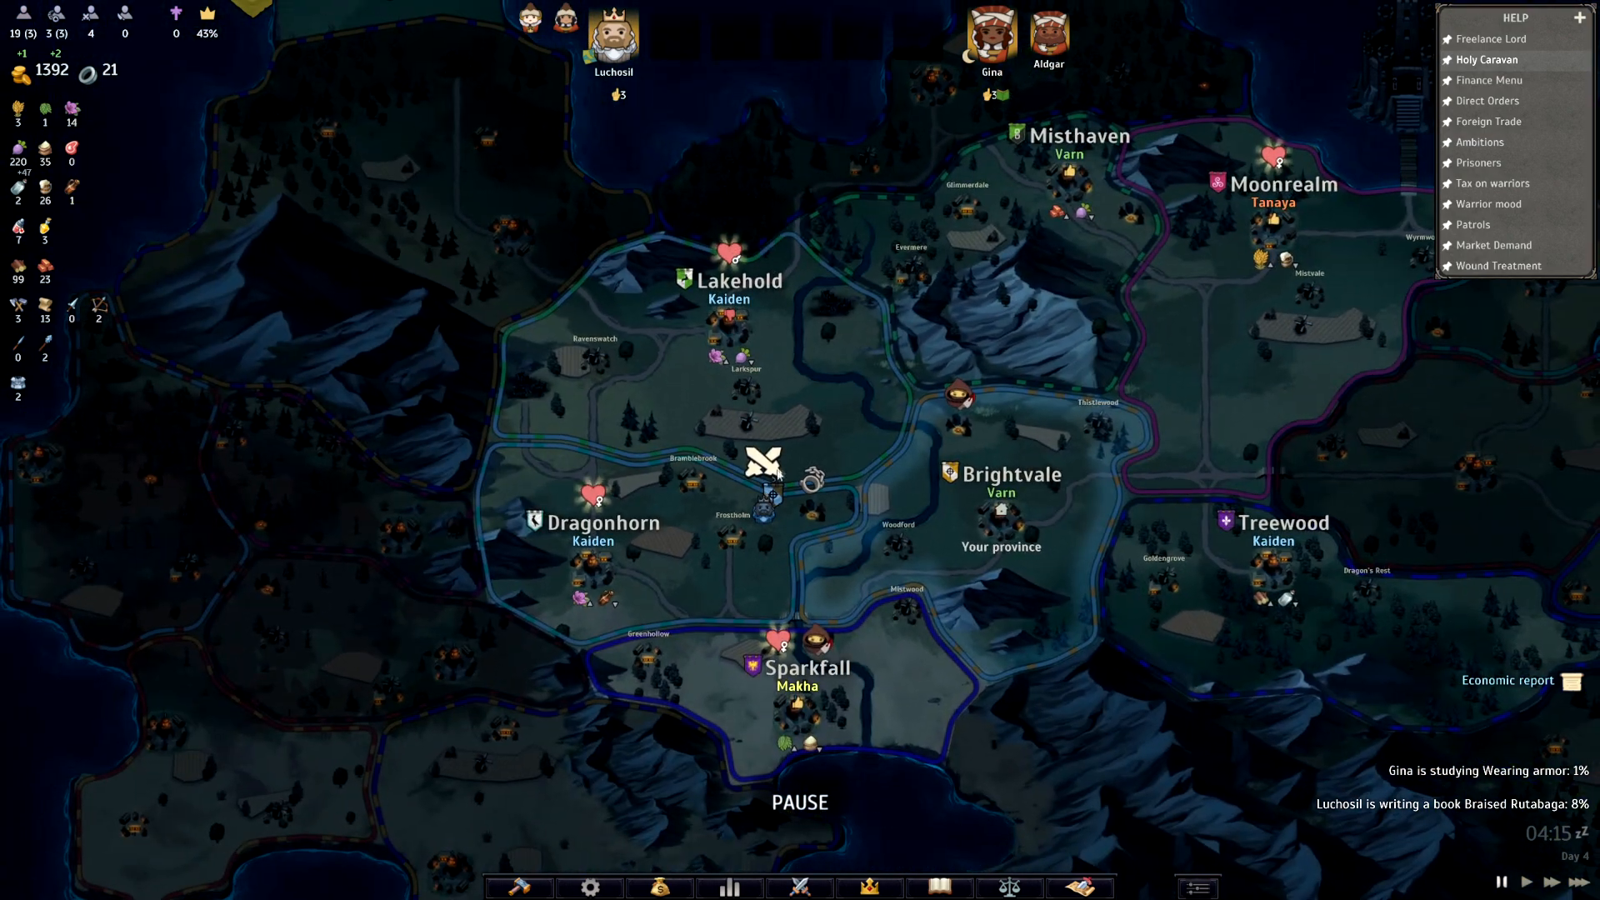
{"action": "left_click", "coordinate": [760, 500]}
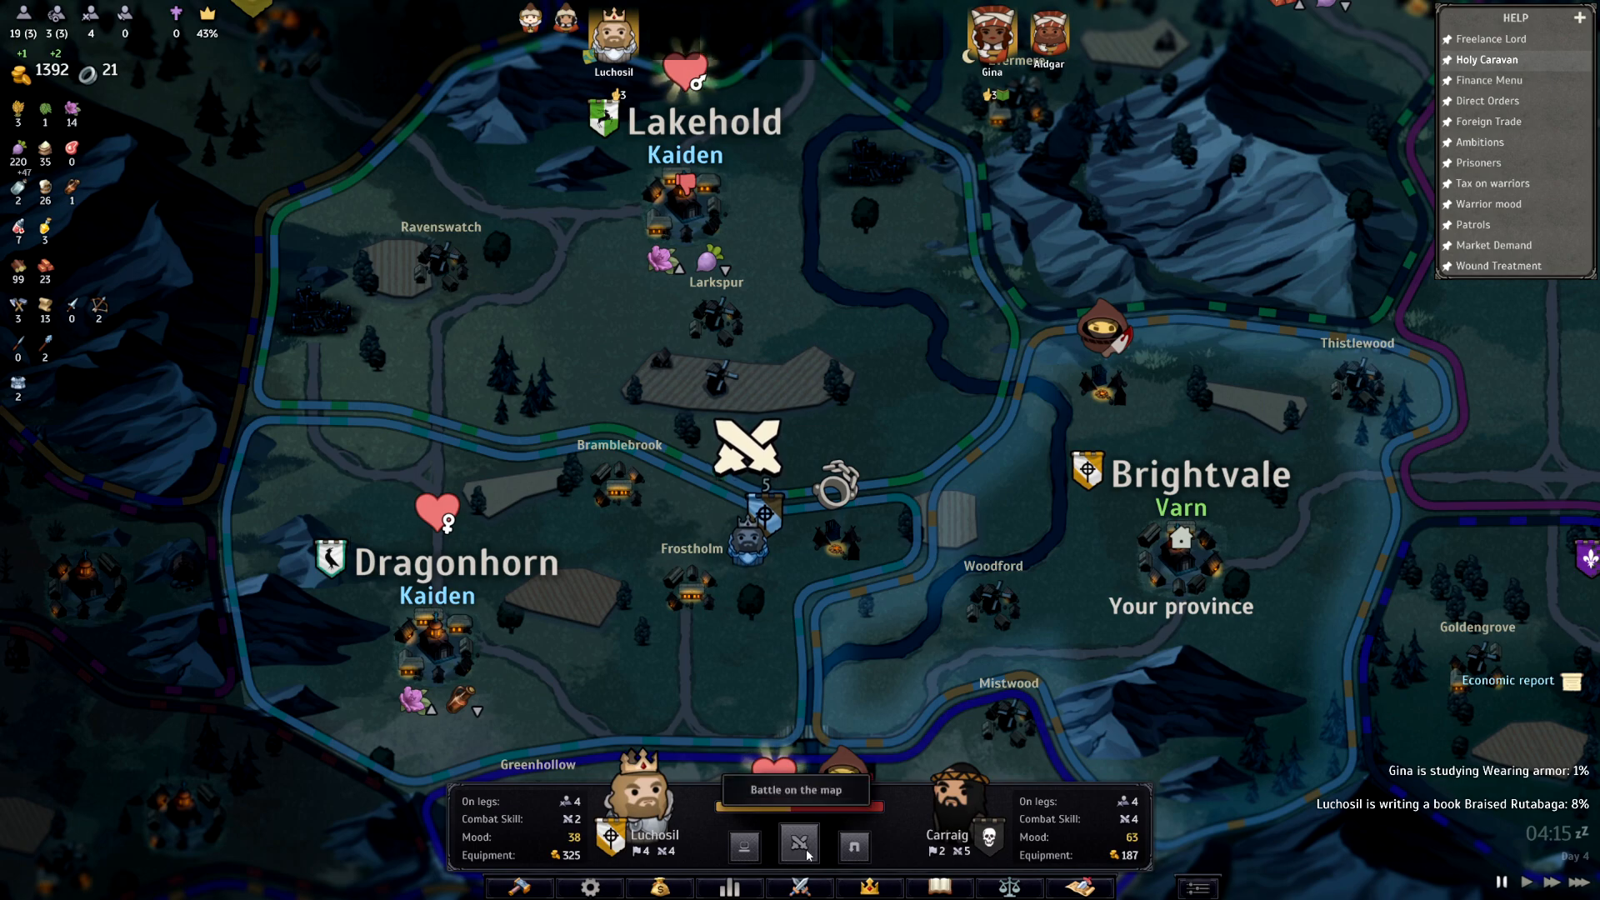
Choose 'Battle on the map' so Luchosil's squad fights with shooting authorized
{"action": "left_click", "coordinate": [799, 845]}
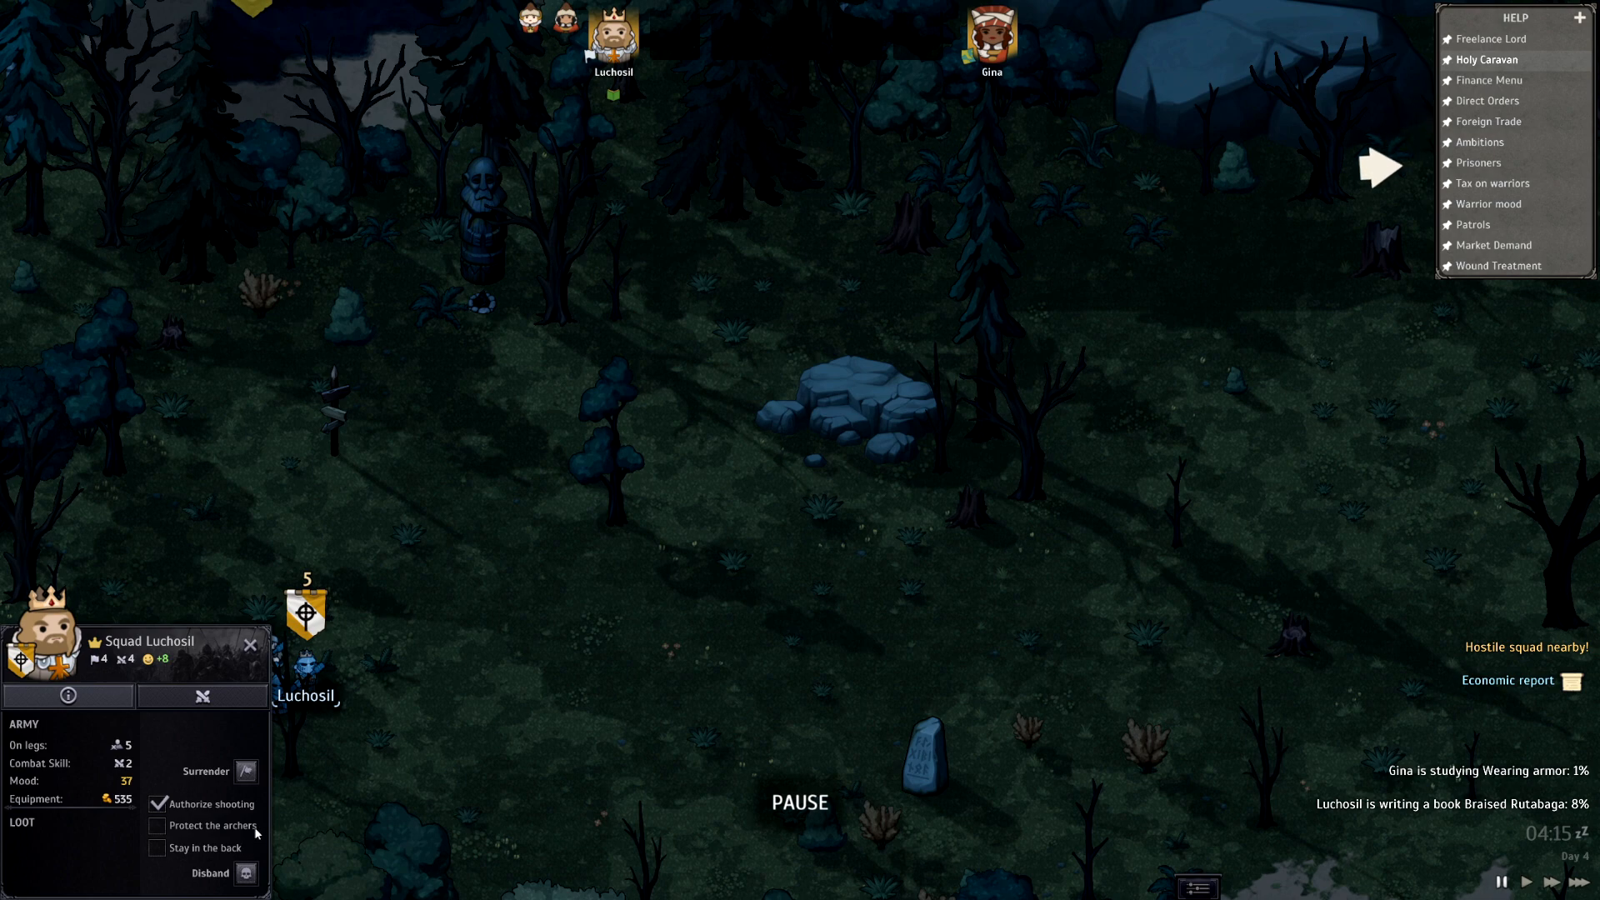
Order Luchosil's squad to stay in the back, then close the panel and resume
{"action": "left_click", "coordinate": [158, 847]}
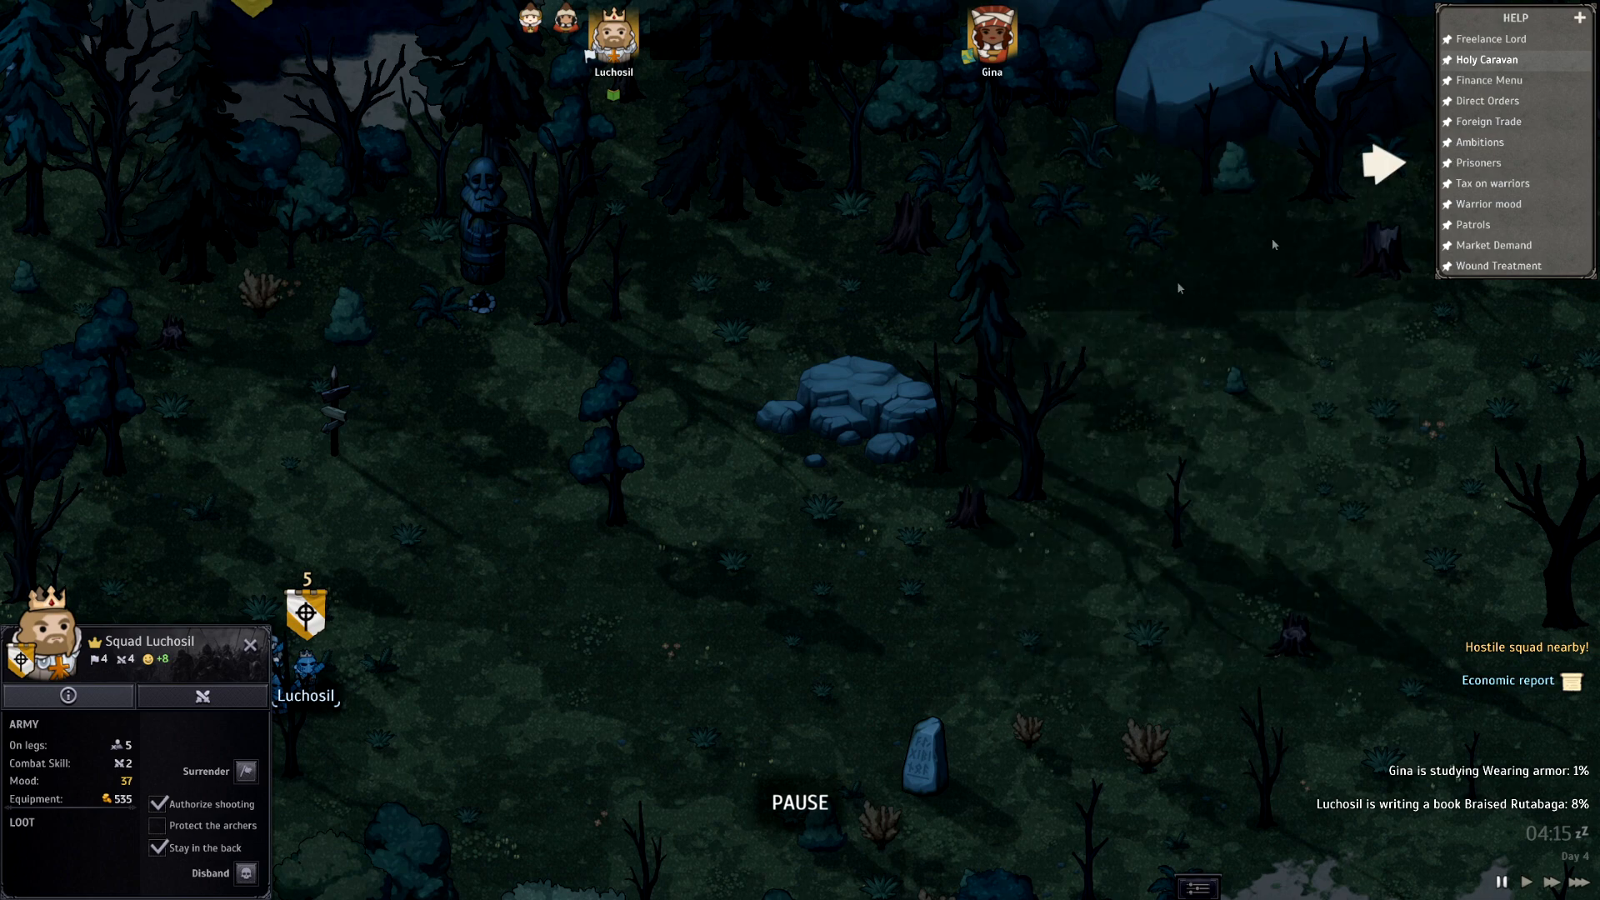
{"action": "left_click", "coordinate": [201, 696]}
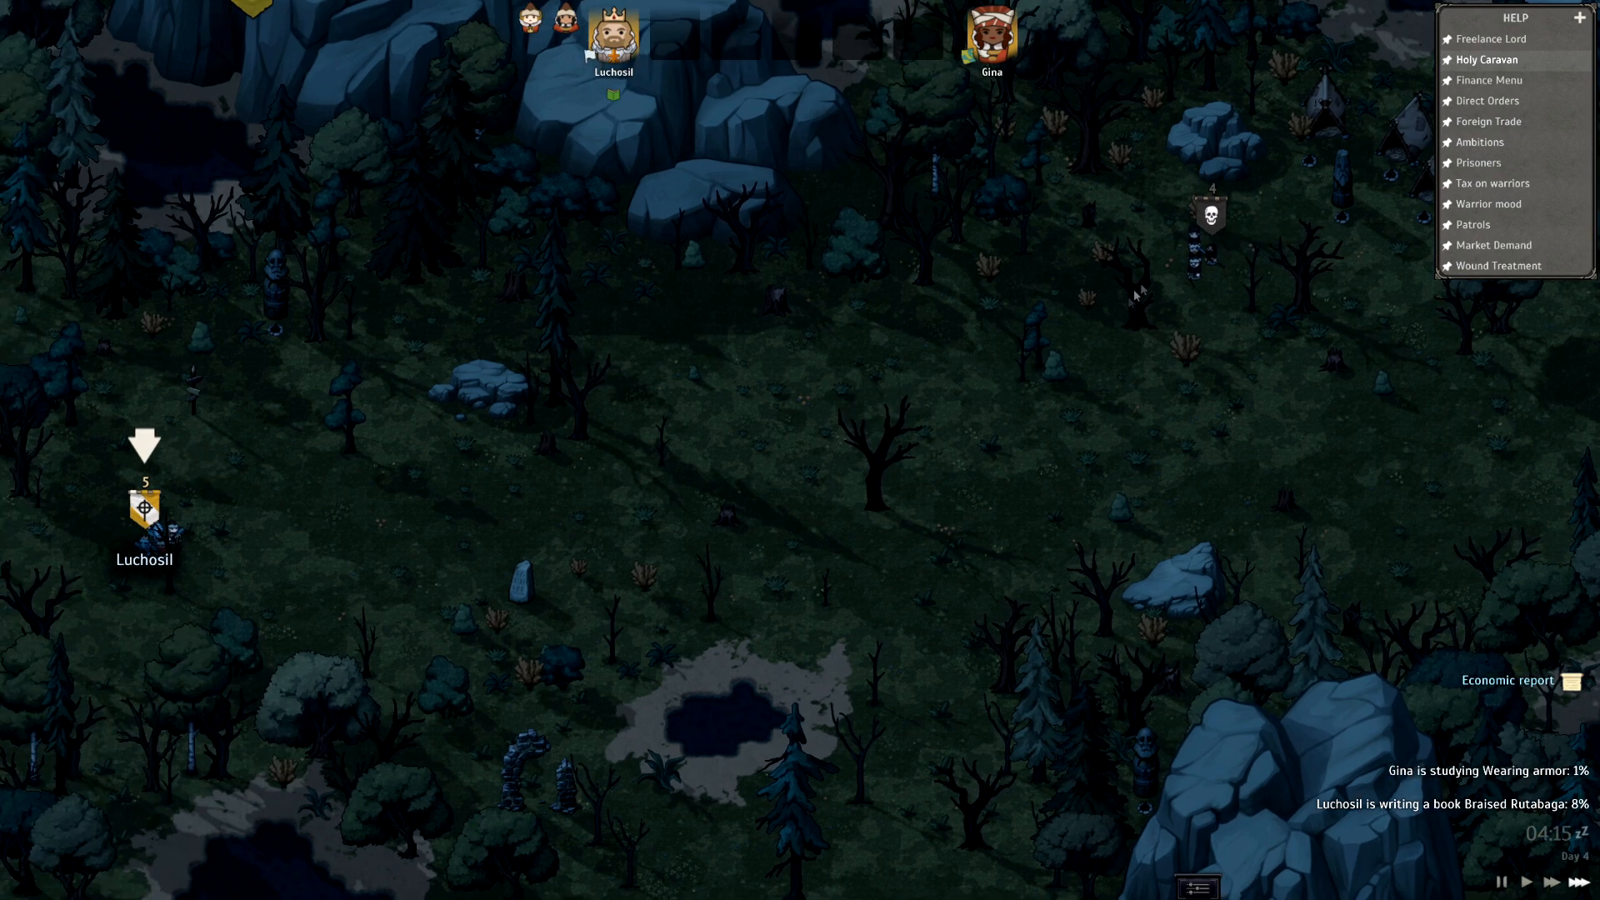
Open the character panel of Stepanomir, the Varn squad commander
{"action": "left_click", "coordinate": [144, 515]}
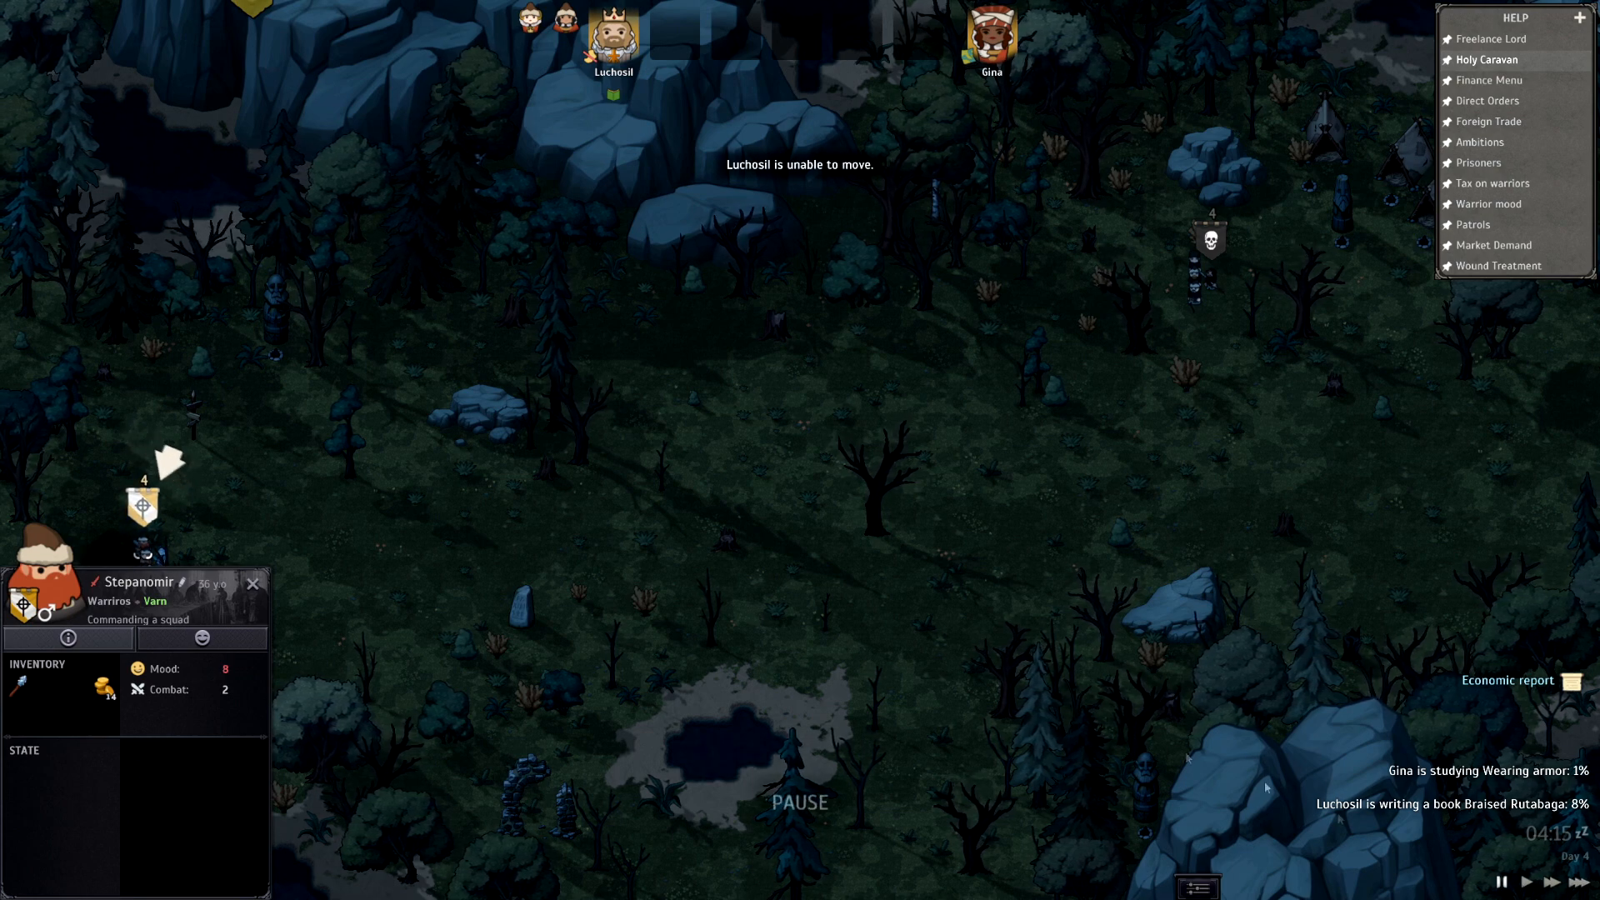
{"action": "mouse_move", "coordinate": [388, 564]}
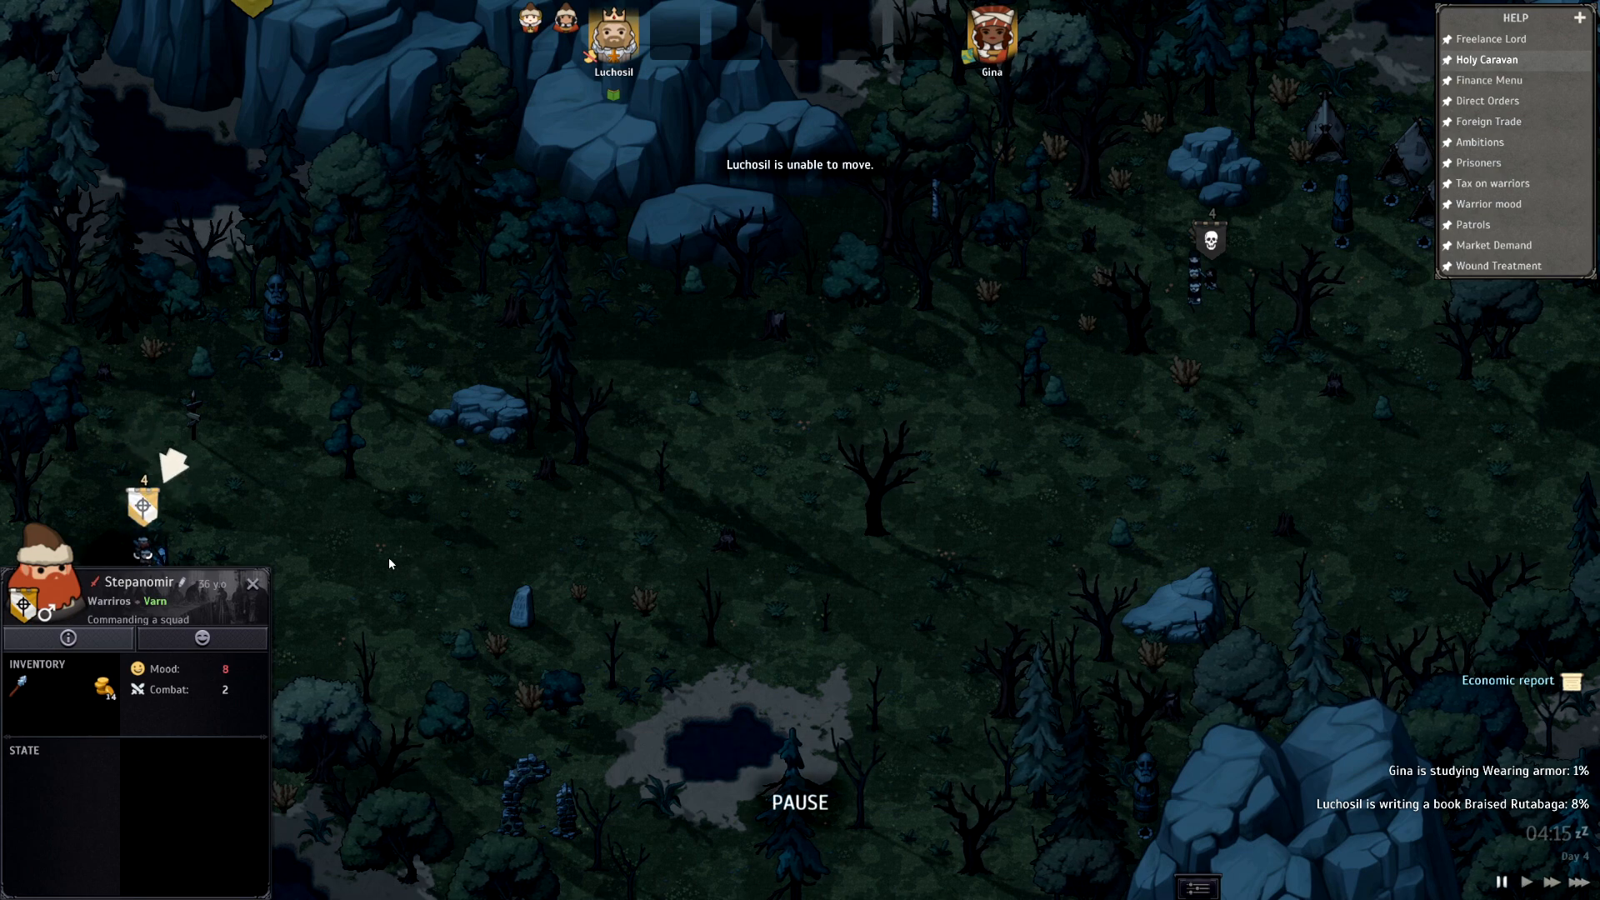